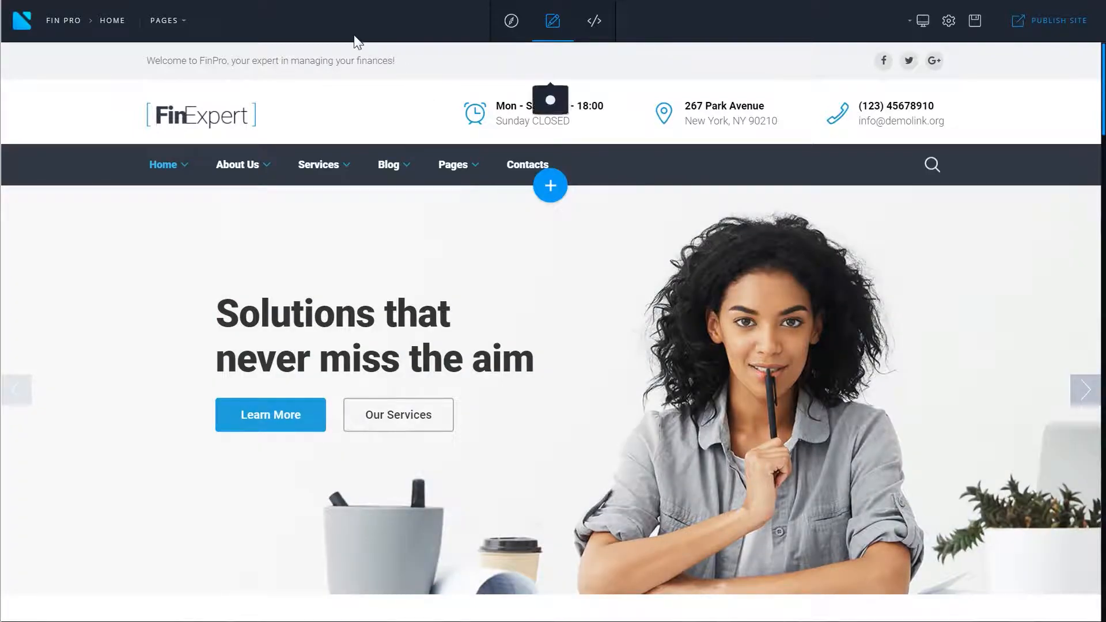
mouse_move(161, 29)
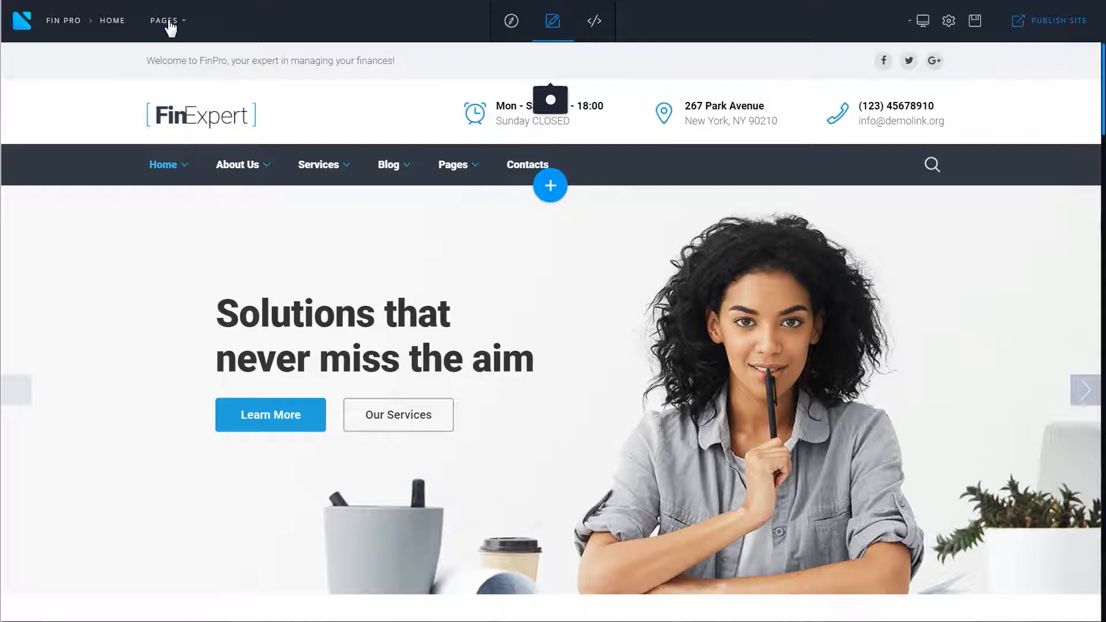
Add a new blank page named 'New' from the Pages list.
click(166, 20)
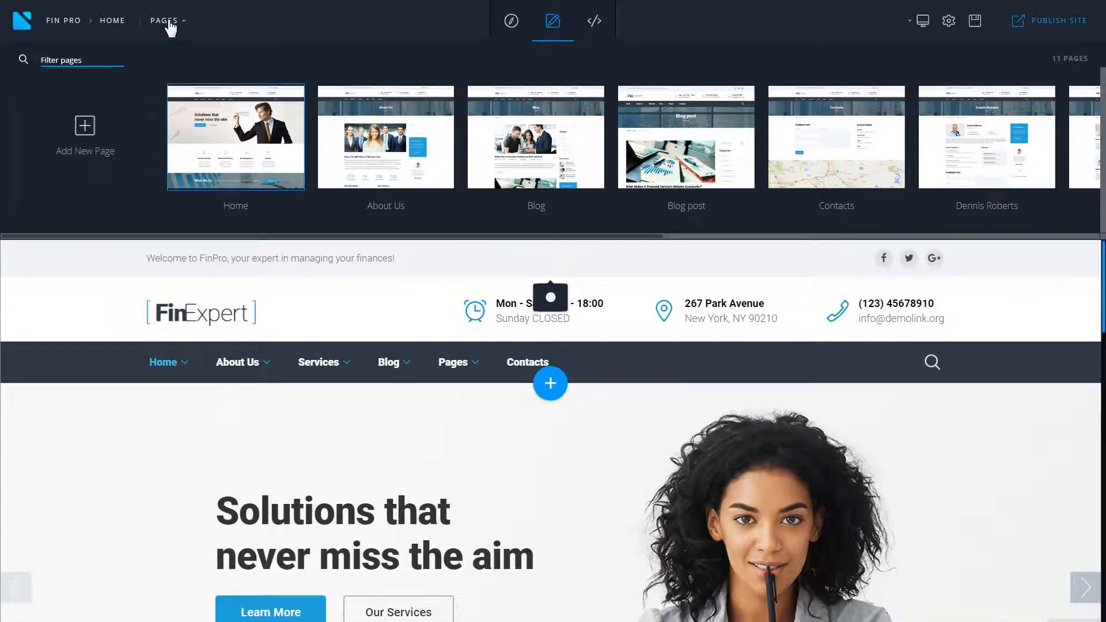
mouse_move(79, 171)
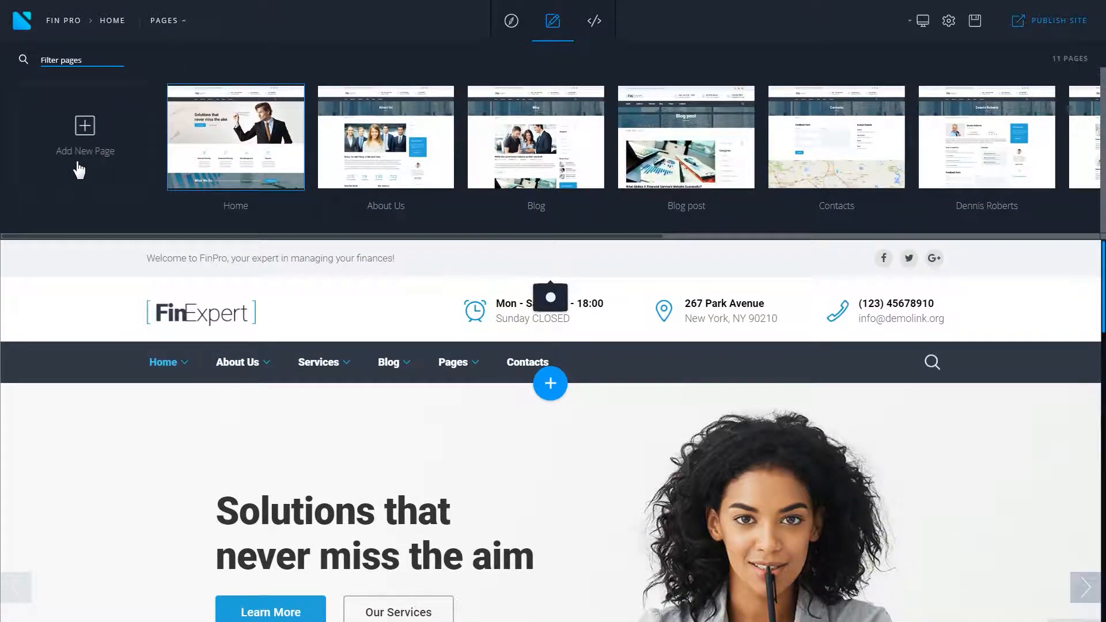
click(84, 126)
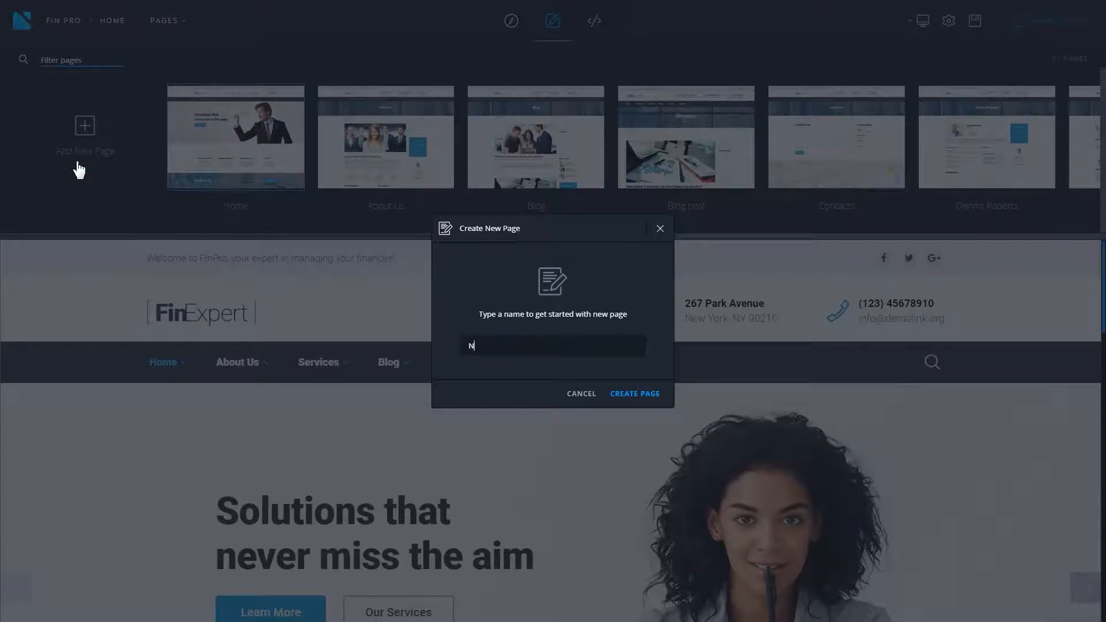
text(ew)
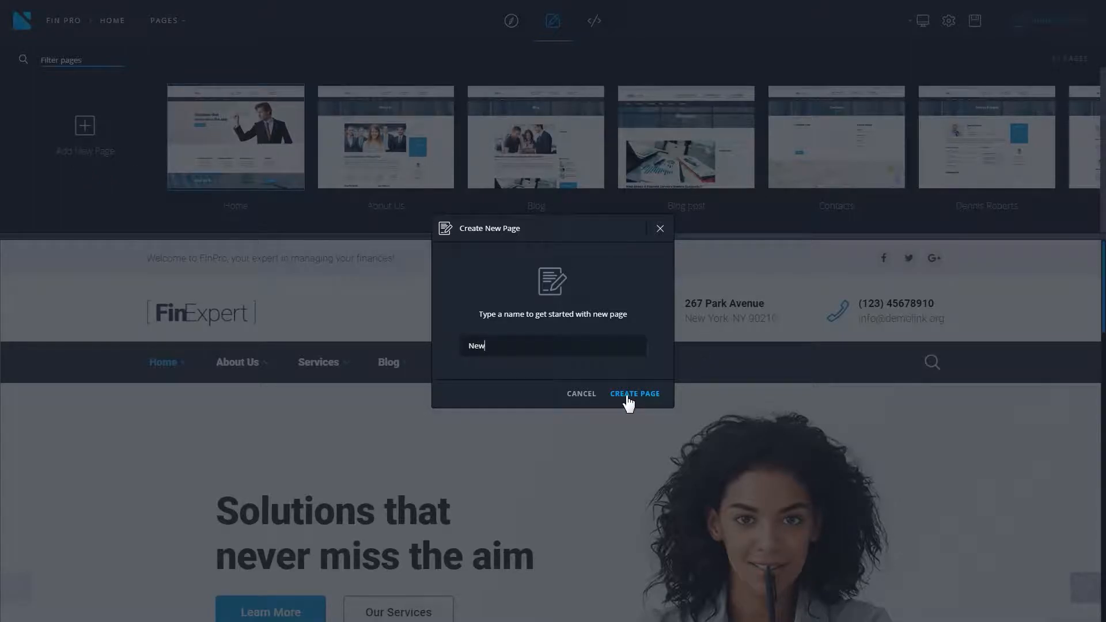
click(633, 394)
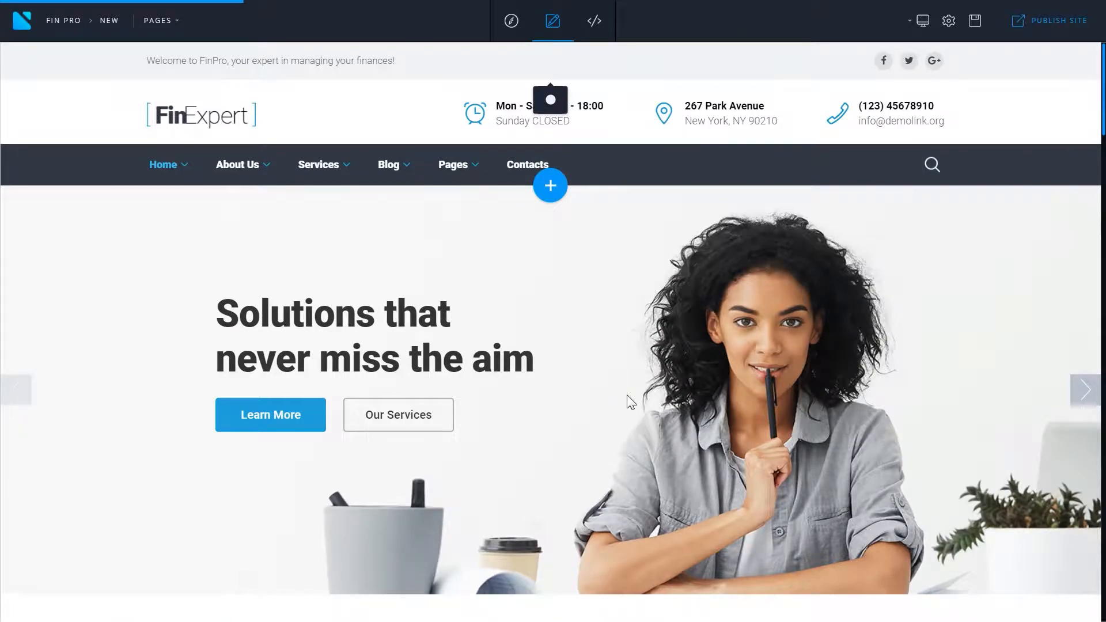
Choose the Header 2 preset as the first block of the New page.
click(550, 185)
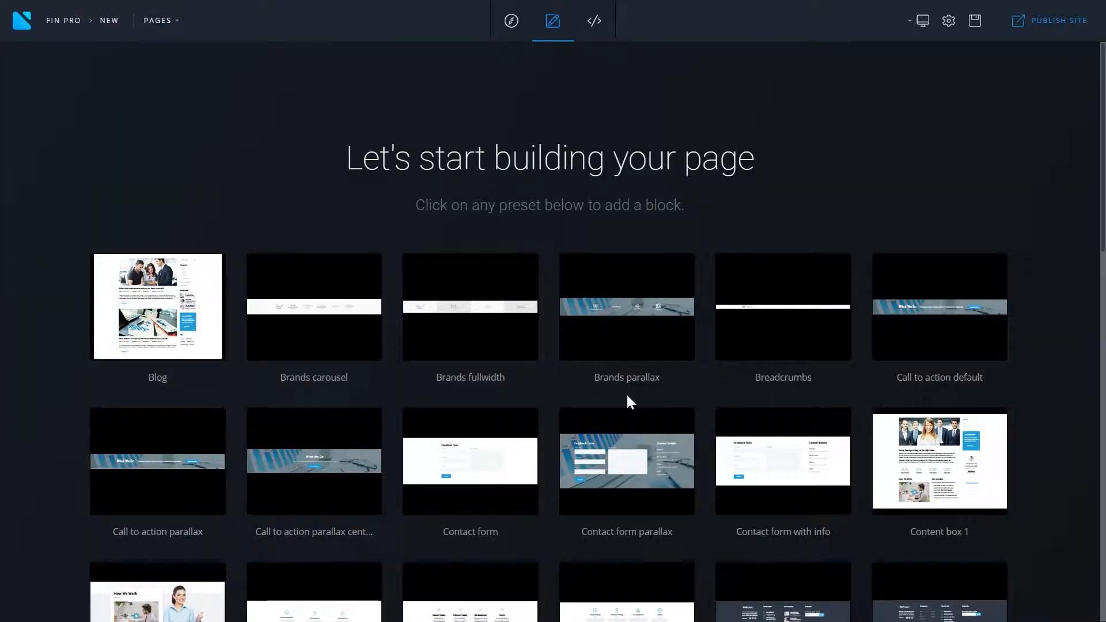
scroll(down, 3)
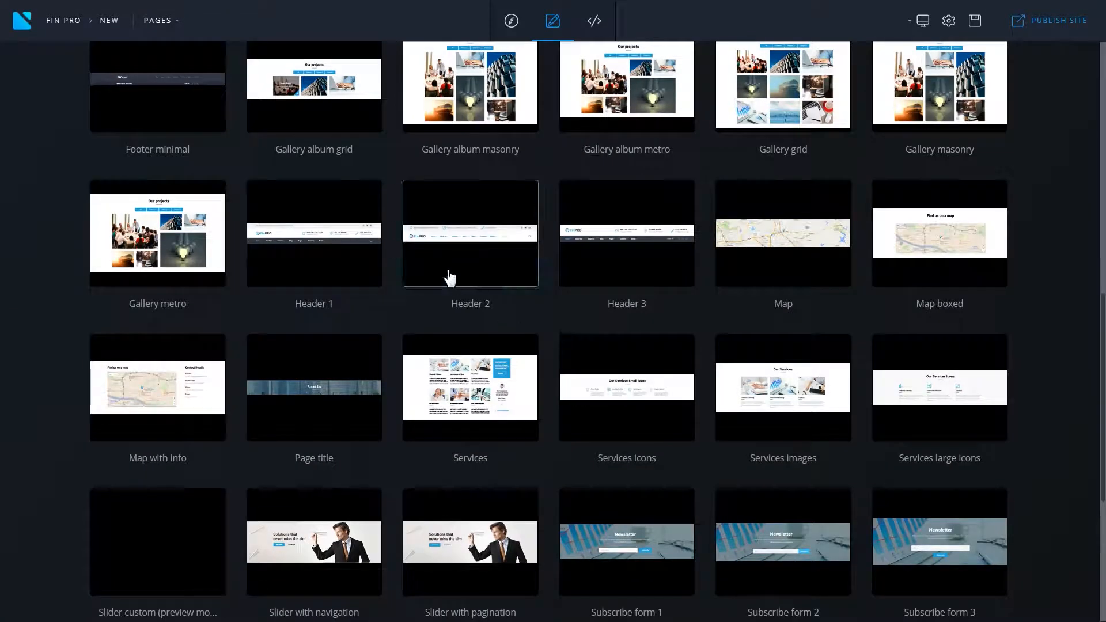
click(470, 234)
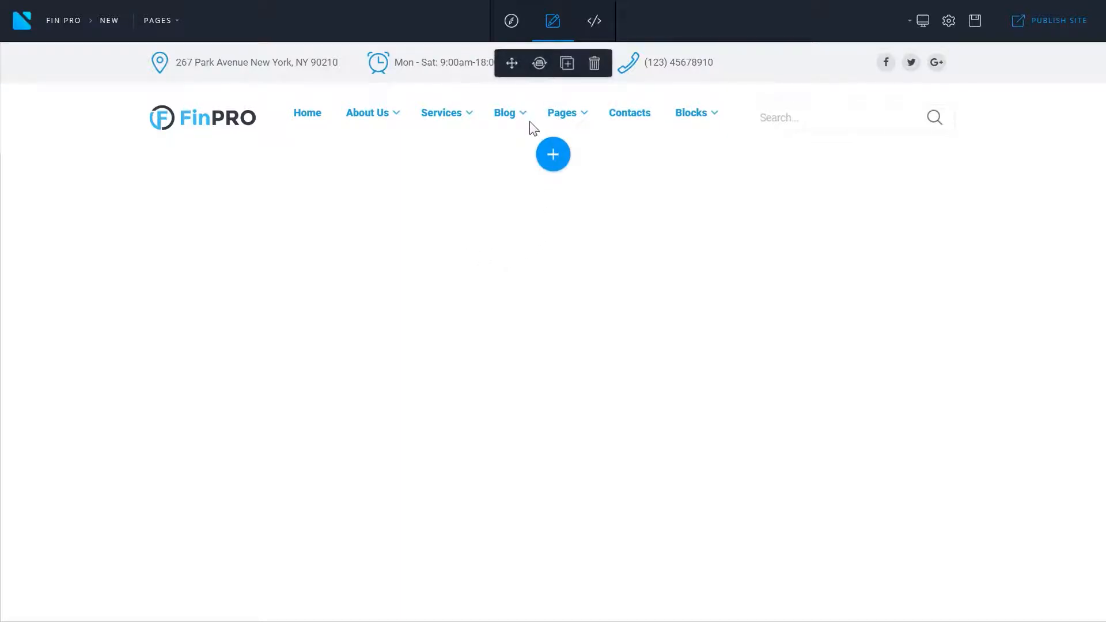
mouse_move(553, 154)
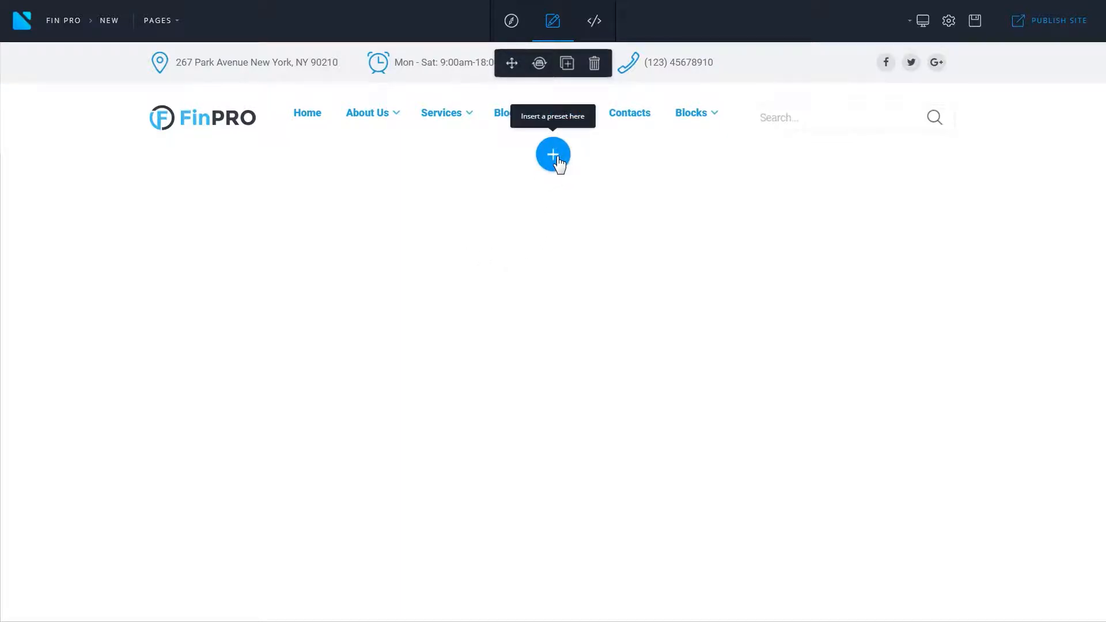
Insert a slider preset with the 'Solutions that never miss the aim' hero below the header.
click(553, 153)
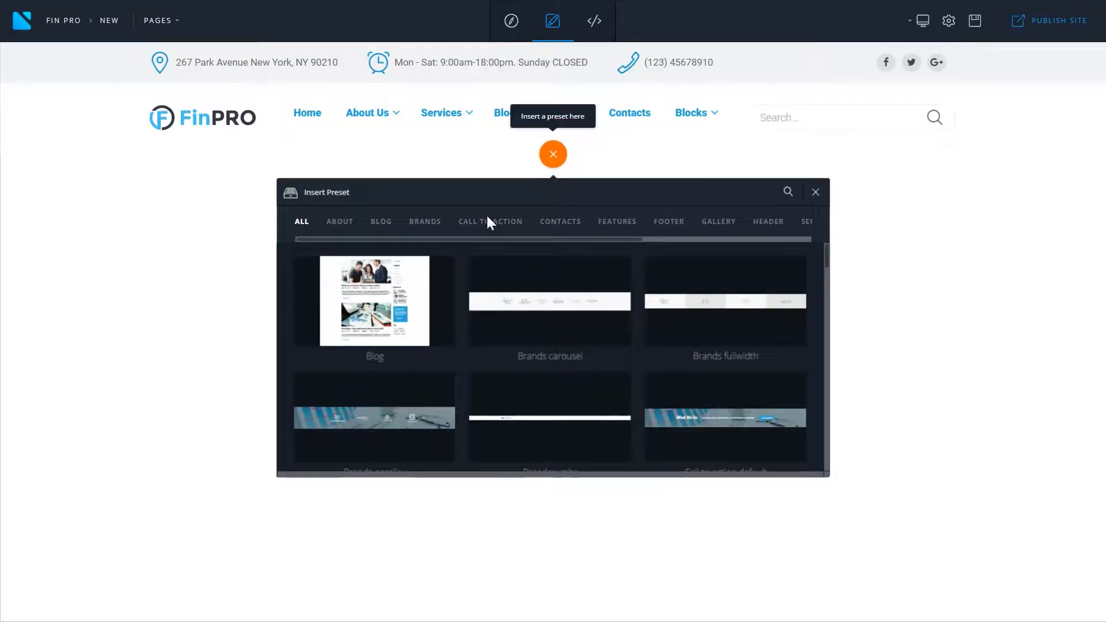
scroll(right, 3)
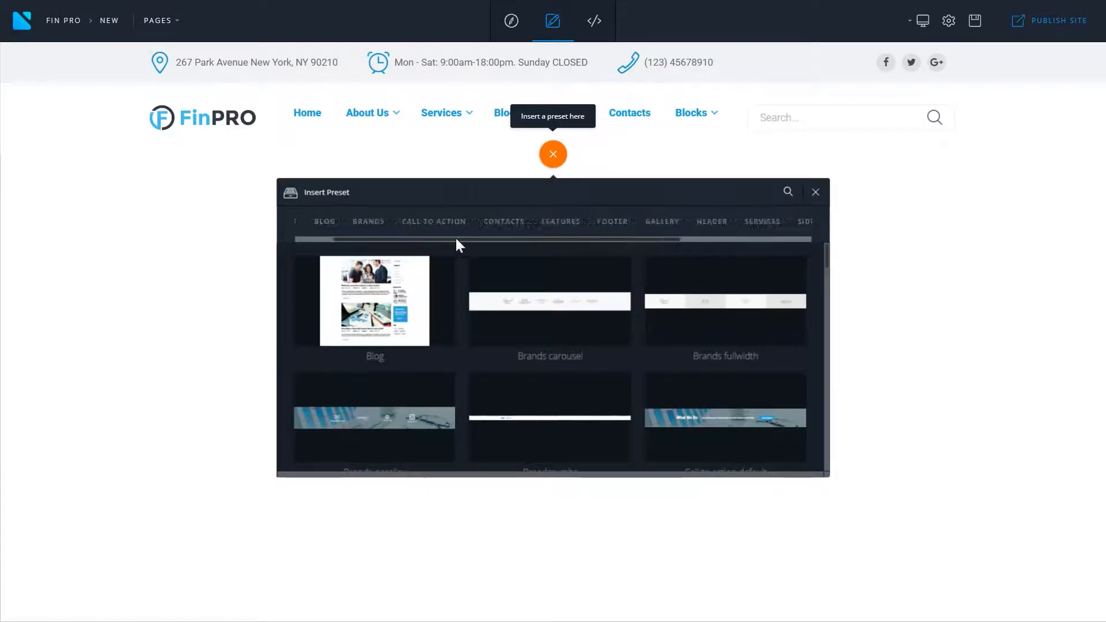
click(585, 221)
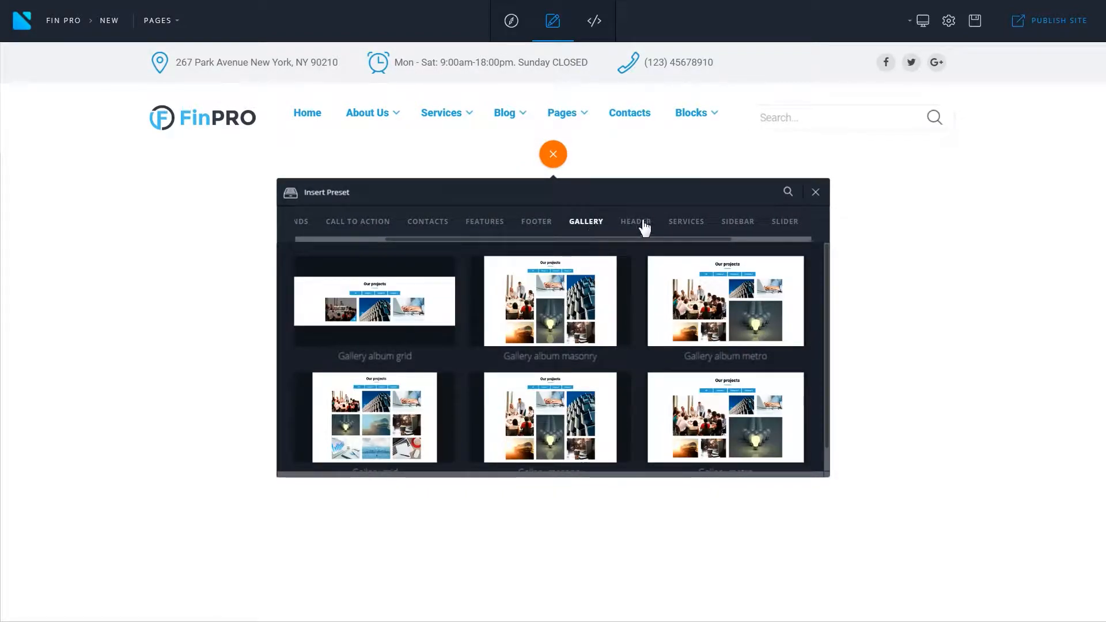
click(784, 221)
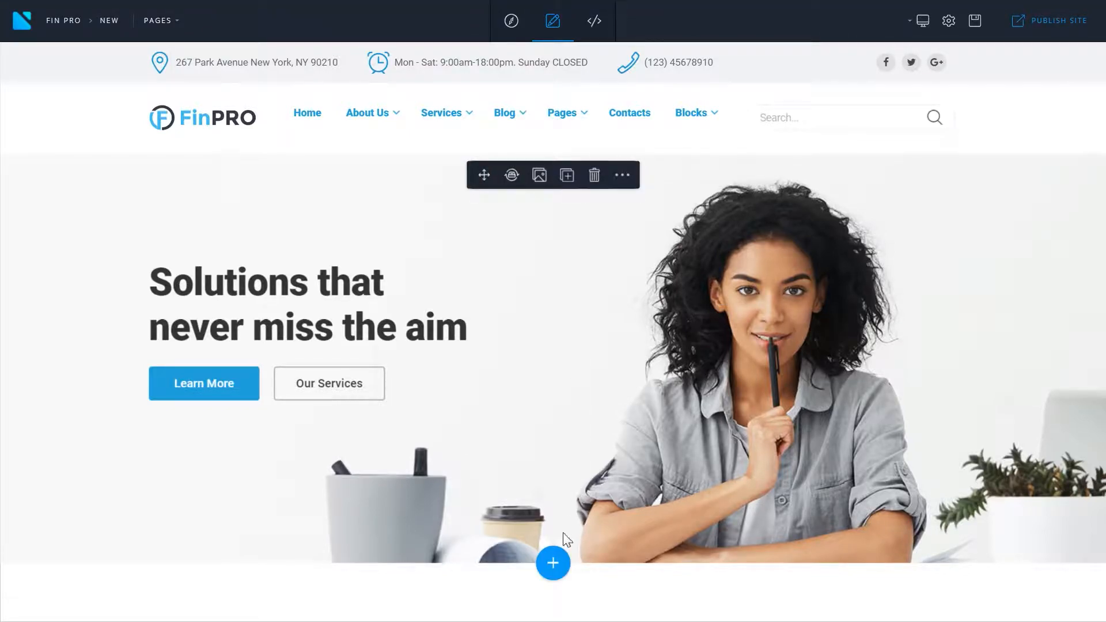
Add the Content box 1 about block below the slider and show the pages list.
click(552, 562)
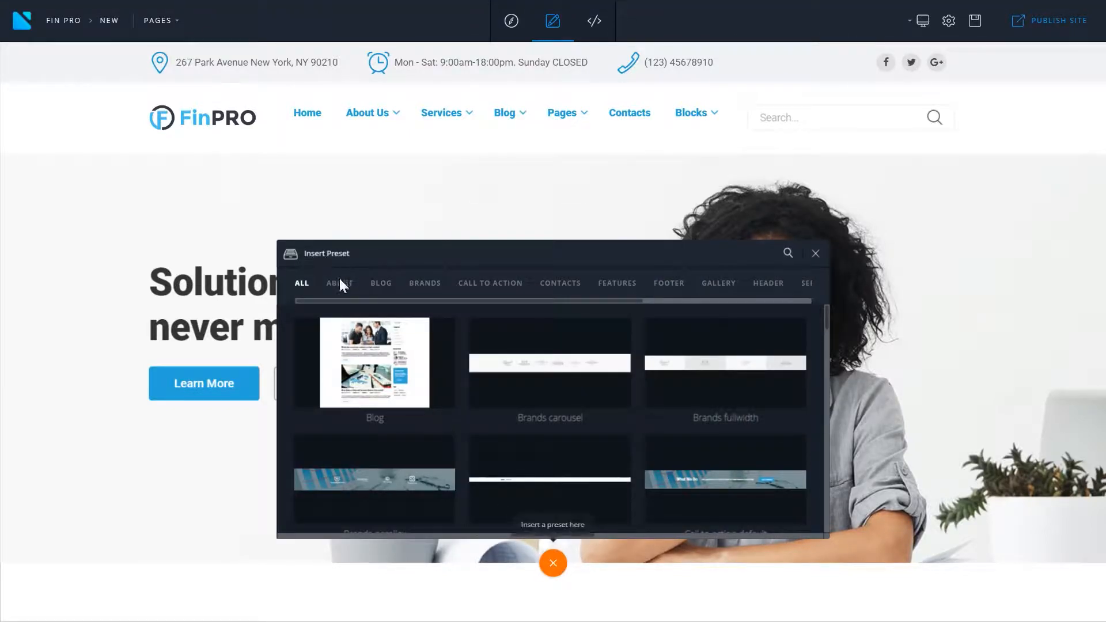
click(339, 283)
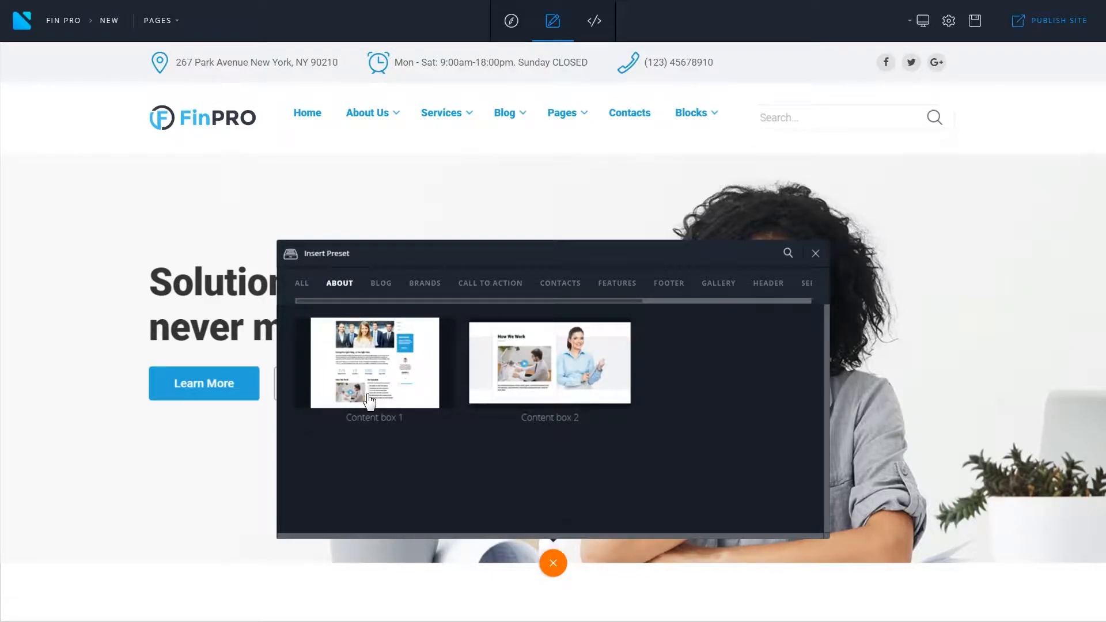
click(815, 254)
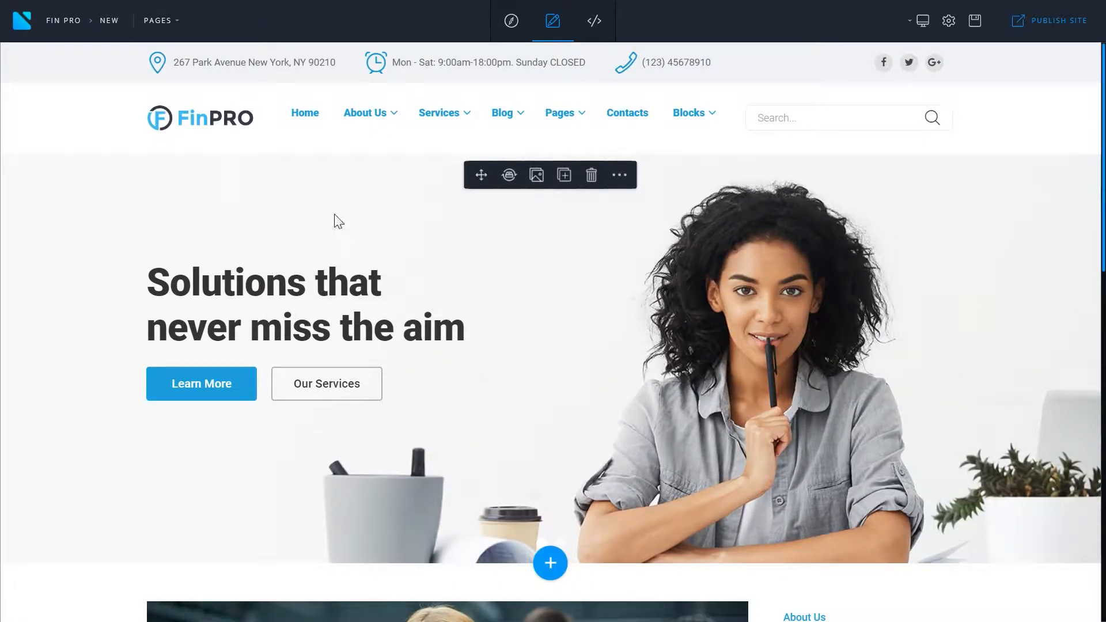
click(157, 19)
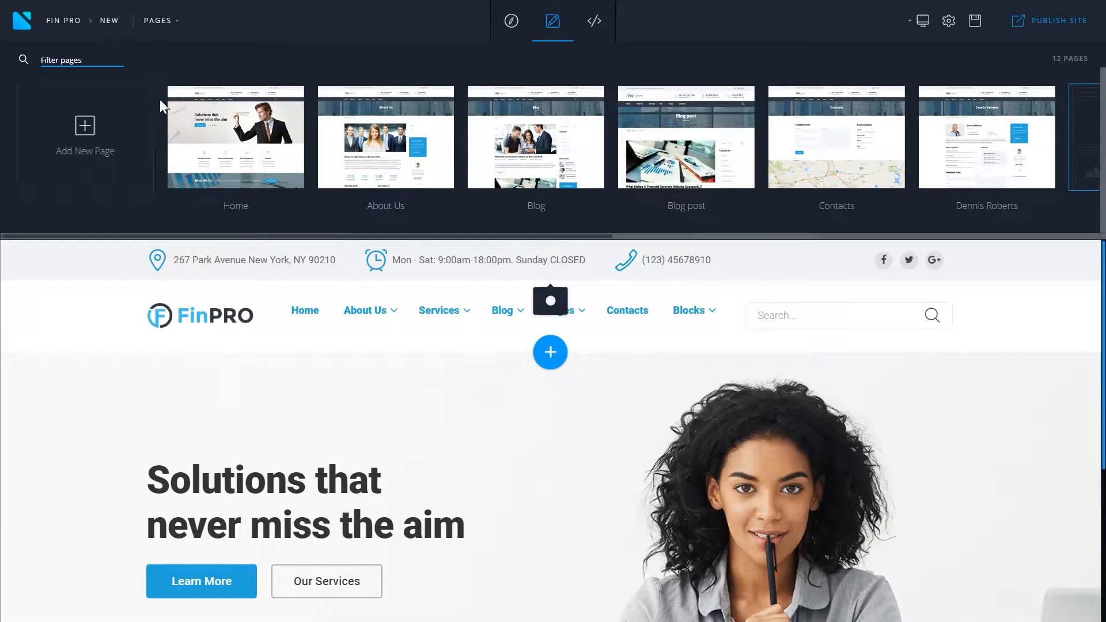
mouse_move(224, 144)
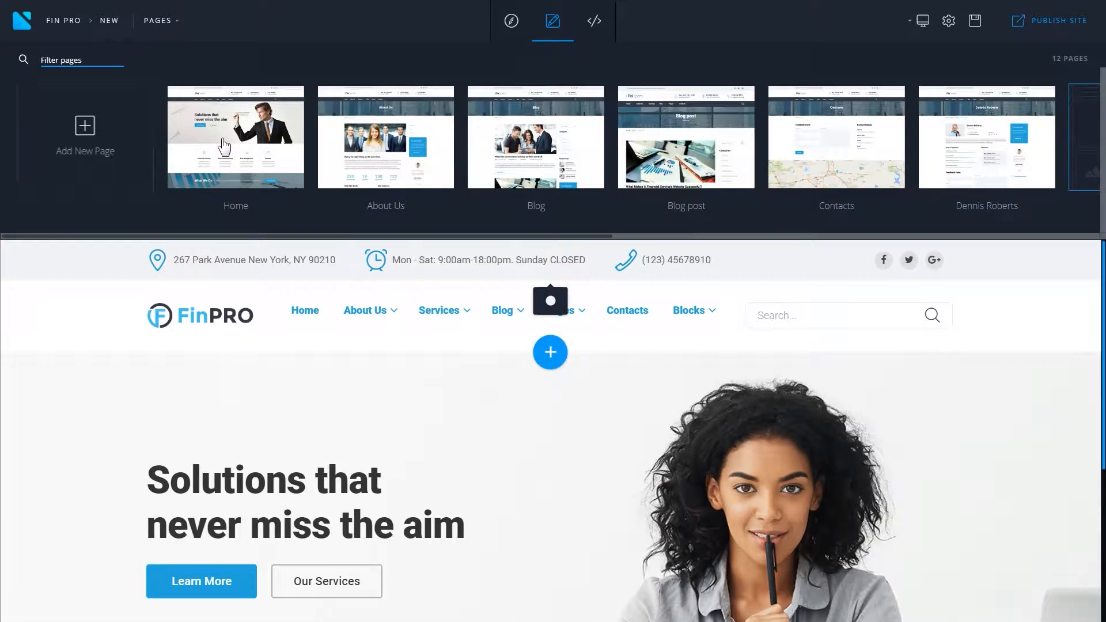
Bring up the context menu for the About Us page thumbnail.
right_click(236, 137)
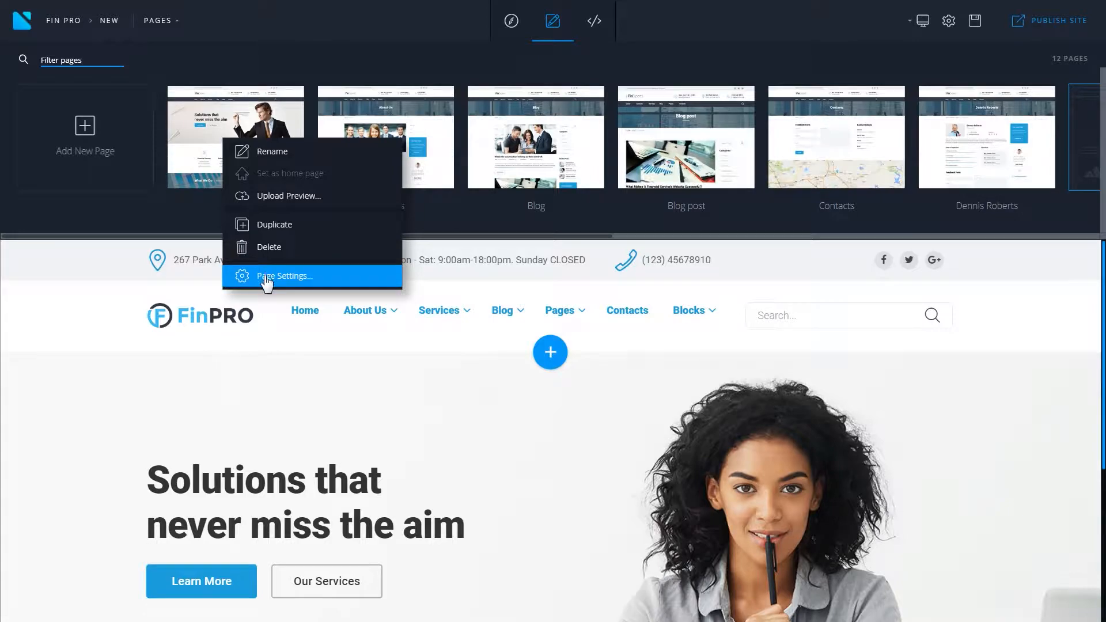
mouse_move(296, 289)
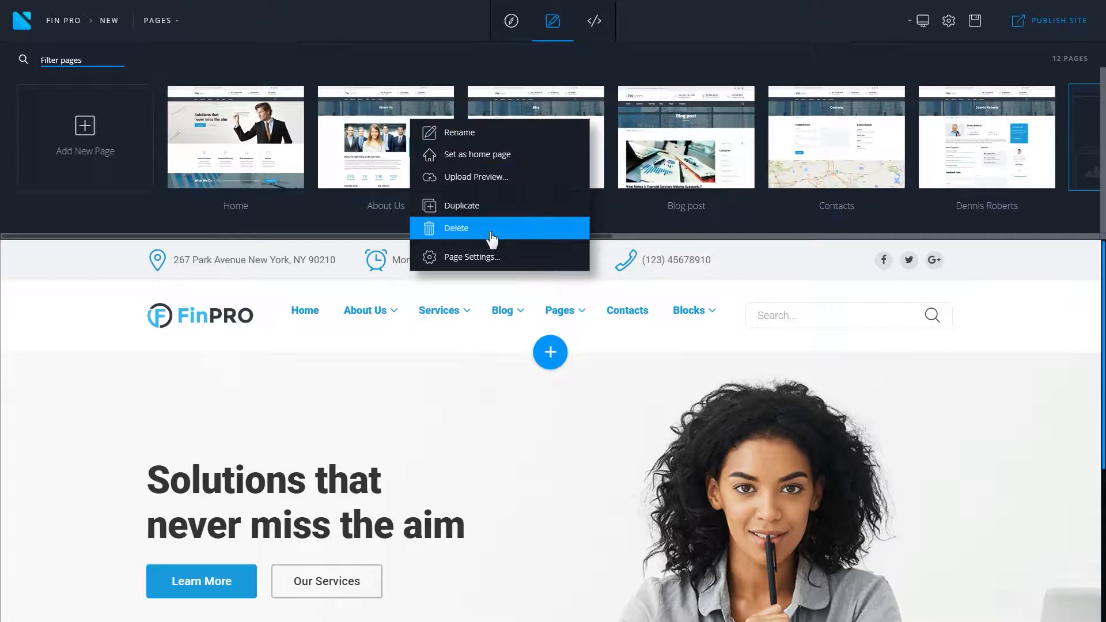
Rename the About Us page to 'About Our Company' in Page Settings and save.
click(474, 256)
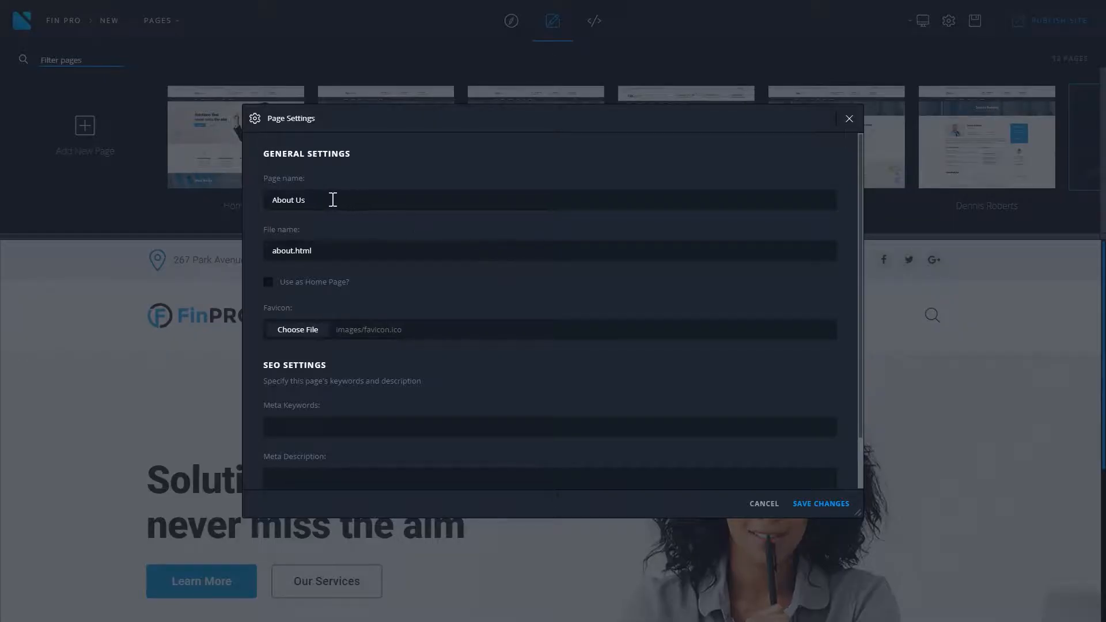
text(Our Company)
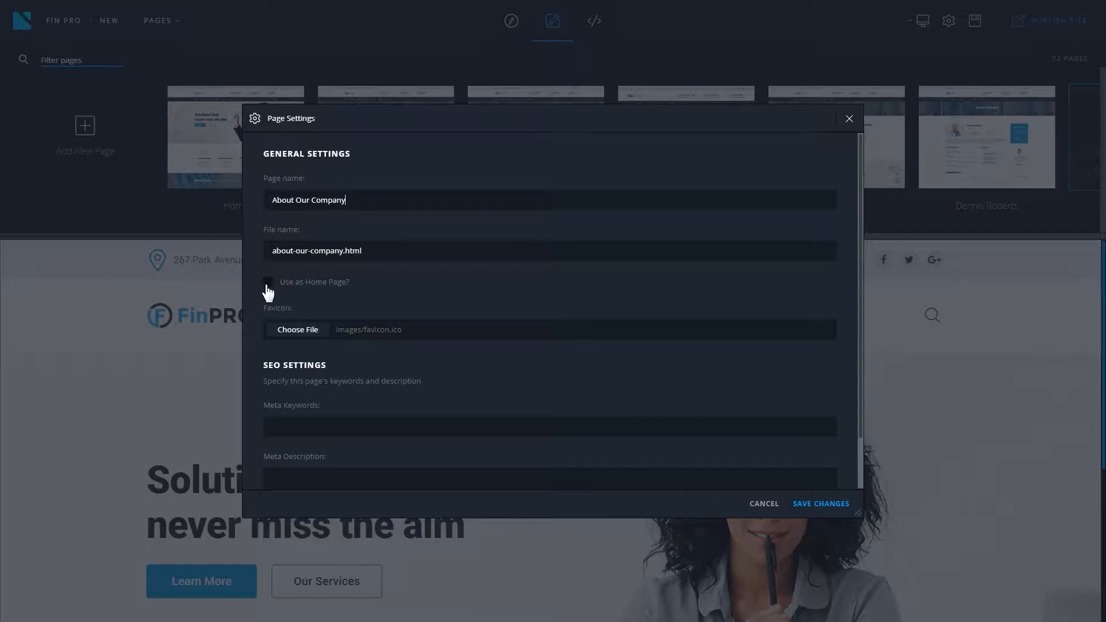
scroll(down, 3)
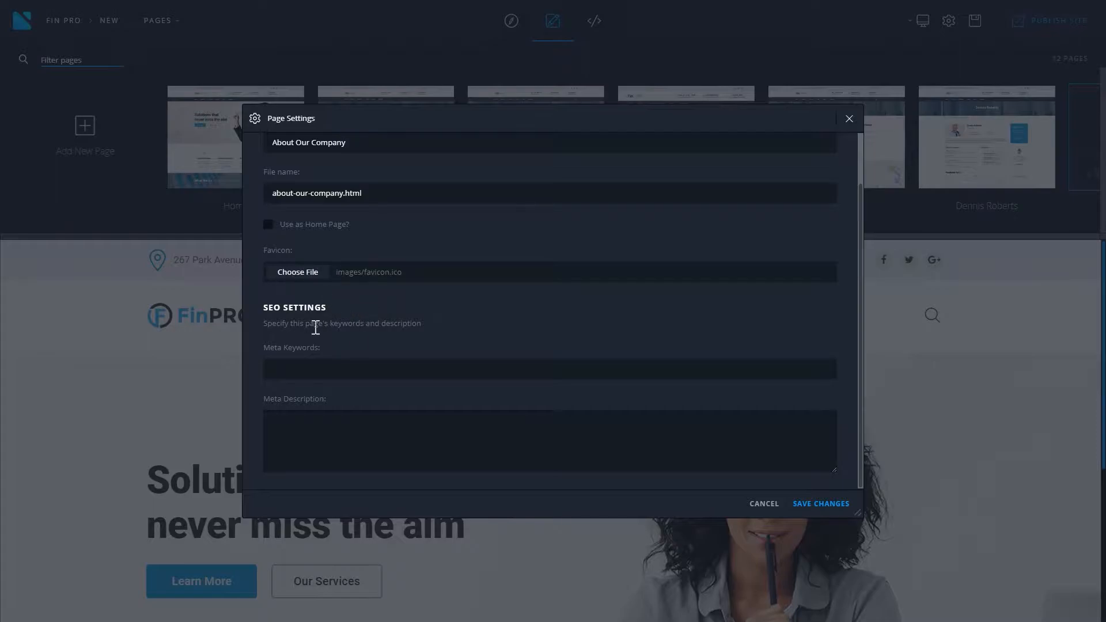
mouse_move(292, 401)
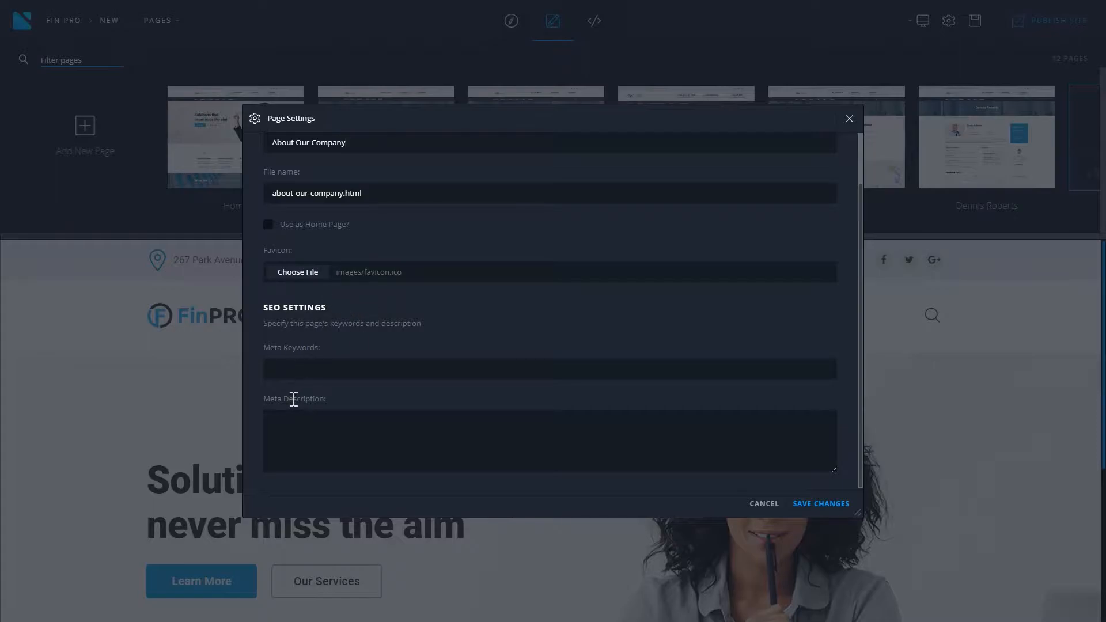
scroll(up, 3)
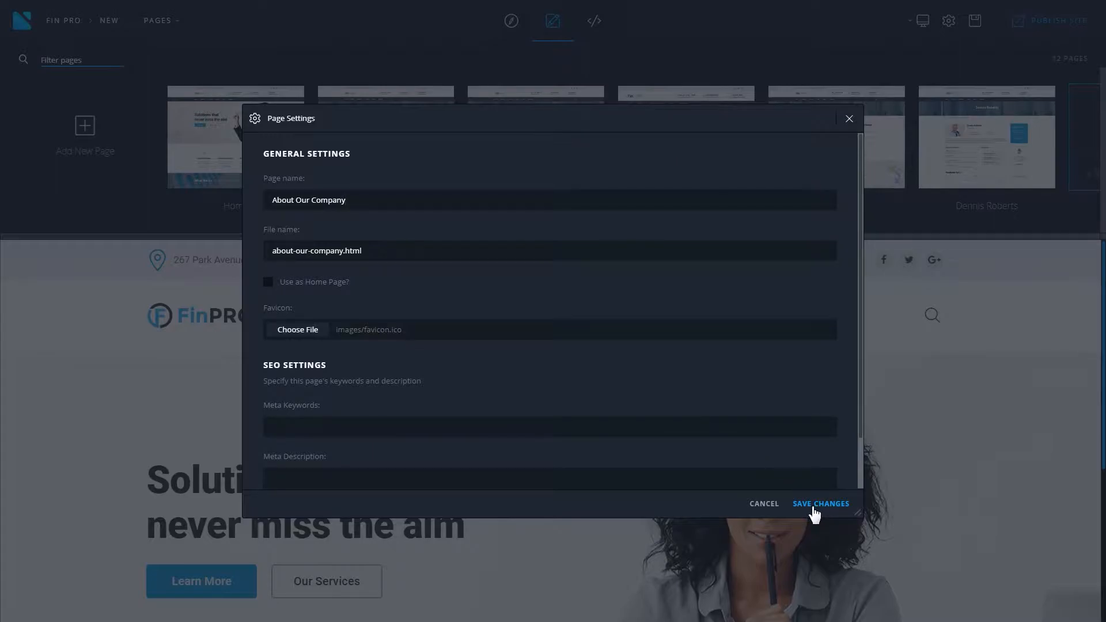
click(820, 503)
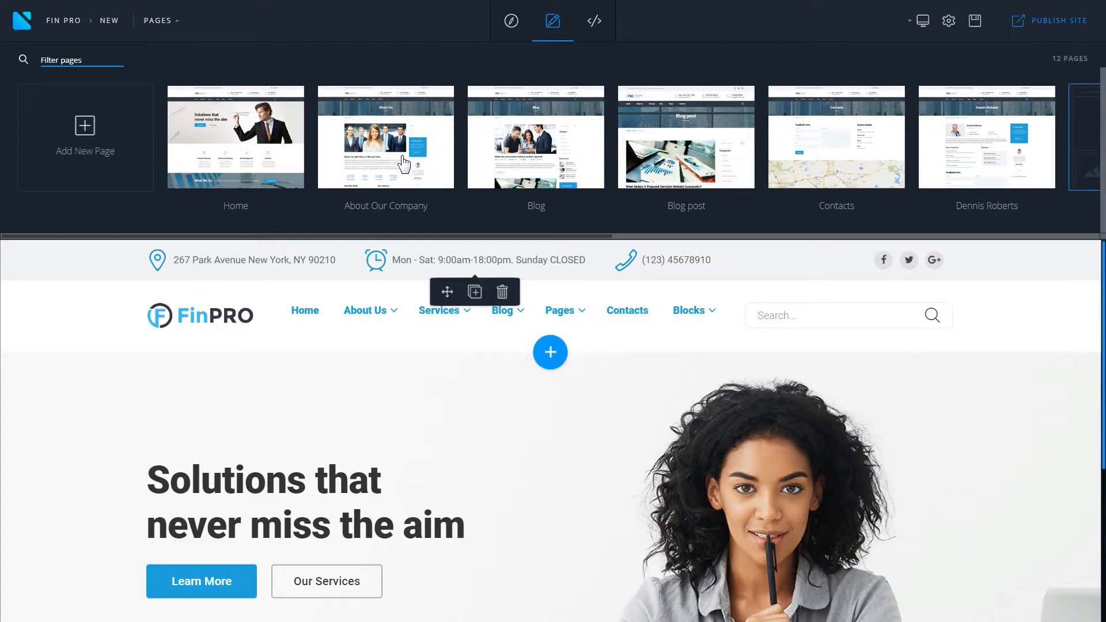
Delete the About Our Company page and confirm, leaving 11 pages.
right_click(385, 137)
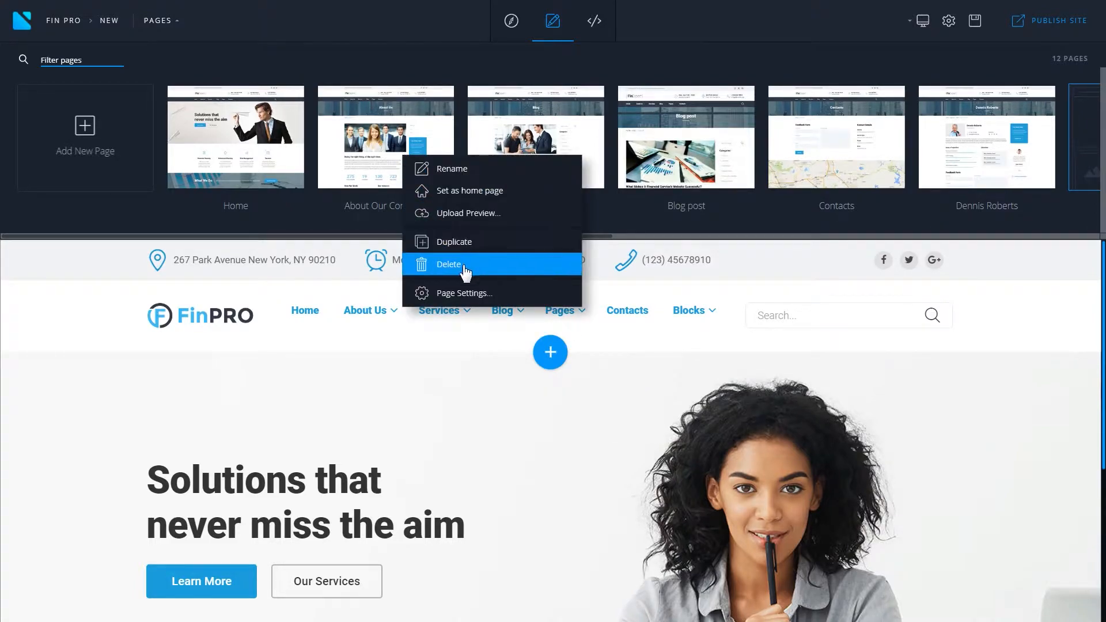
click(449, 264)
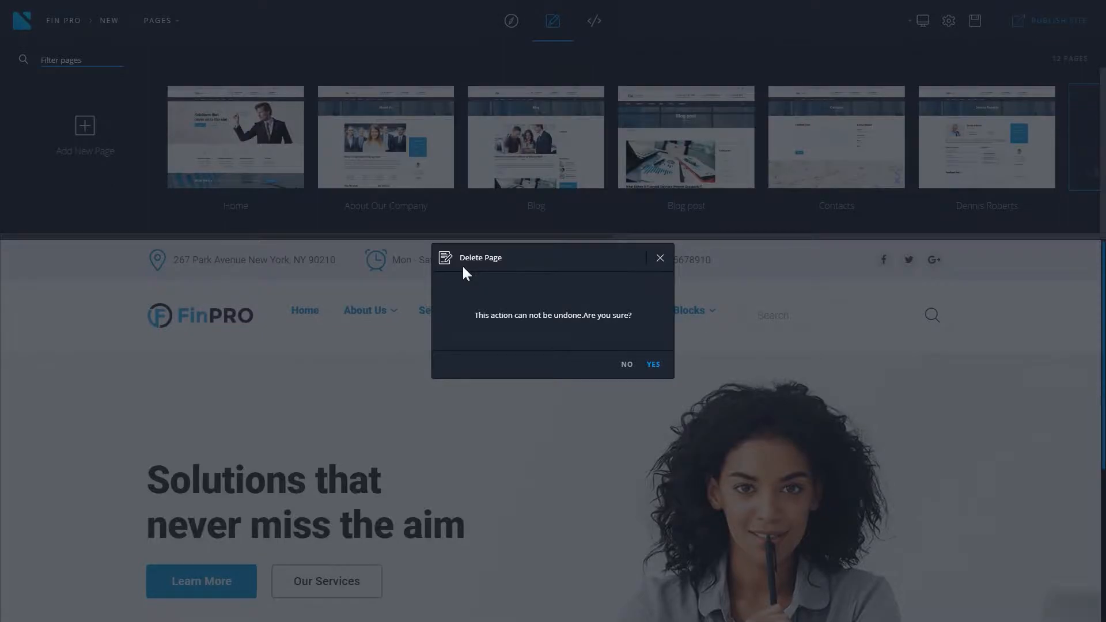
click(651, 364)
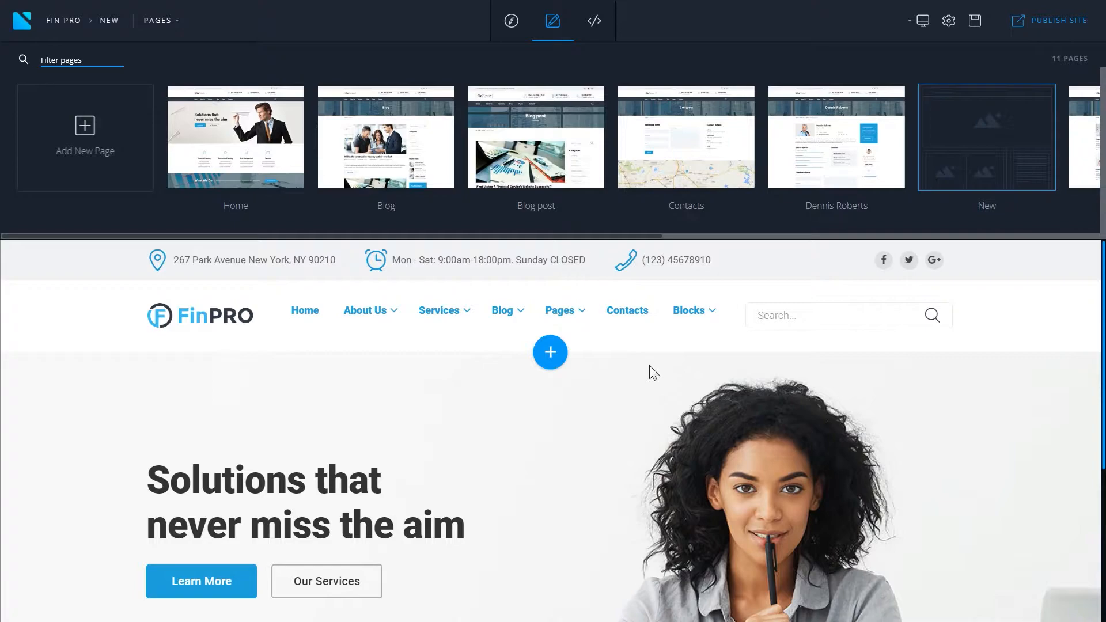
Duplicate the Blog page to create 'Blog Copy'.
right_click(386, 137)
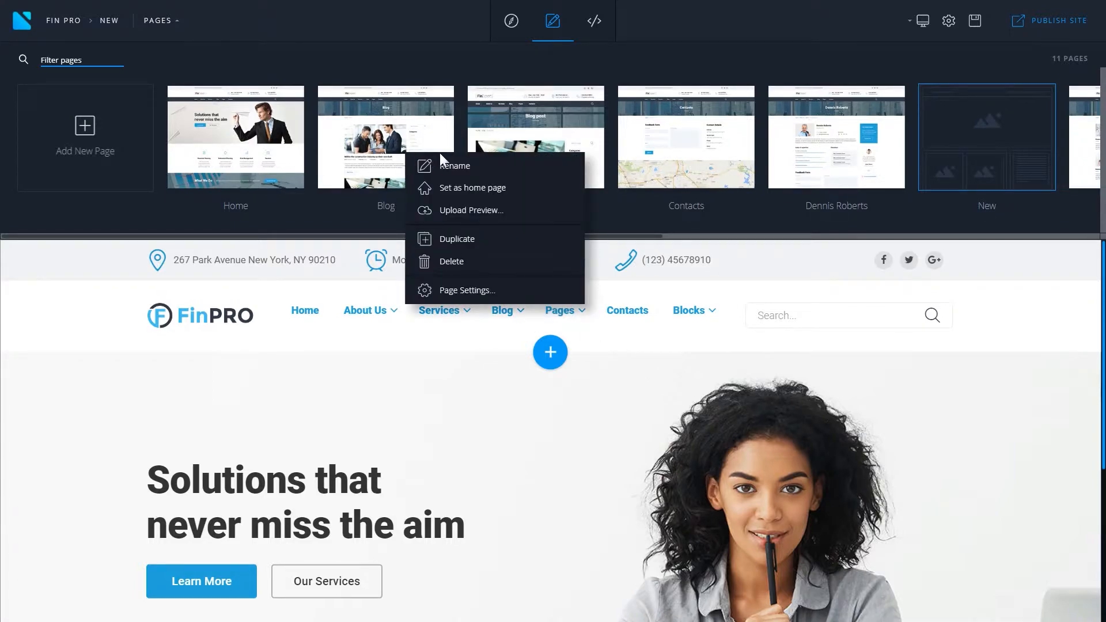
mouse_move(465, 240)
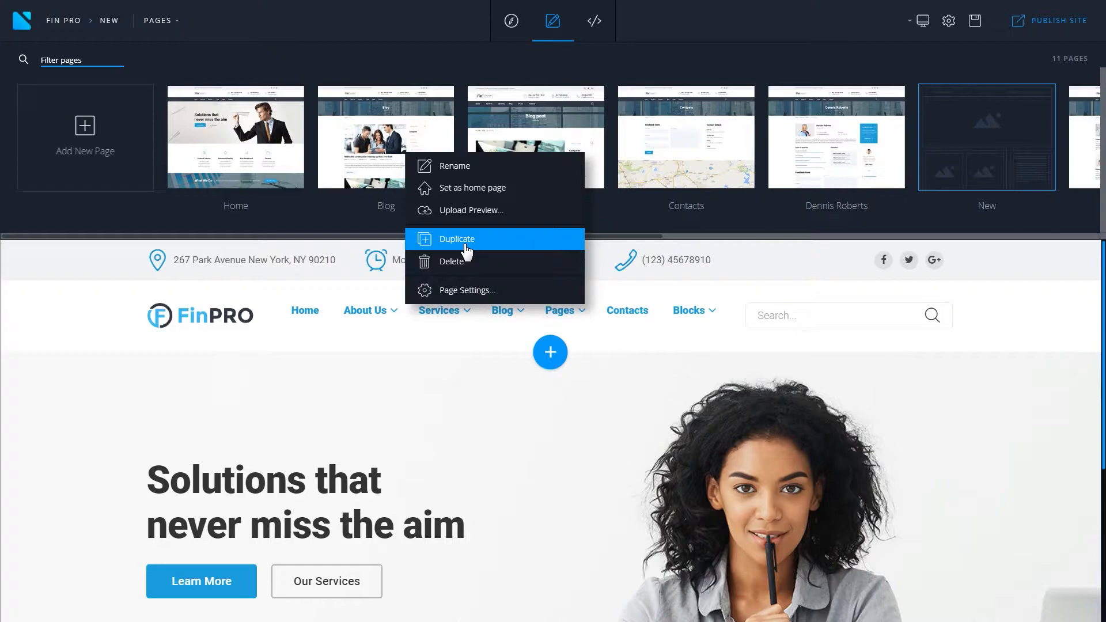
click(457, 238)
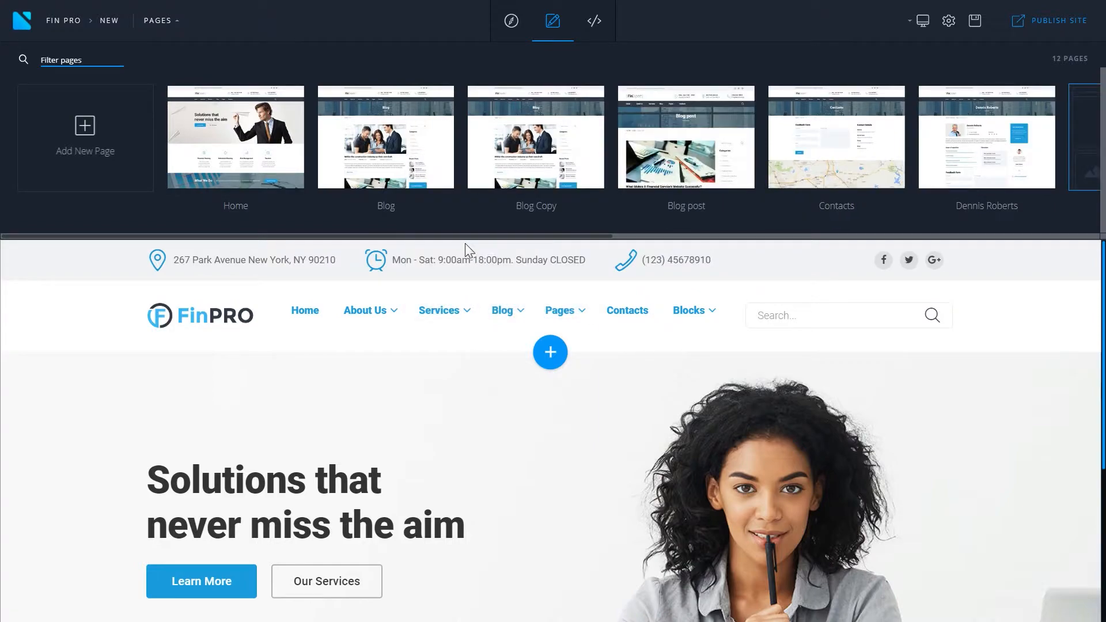
mouse_move(540, 204)
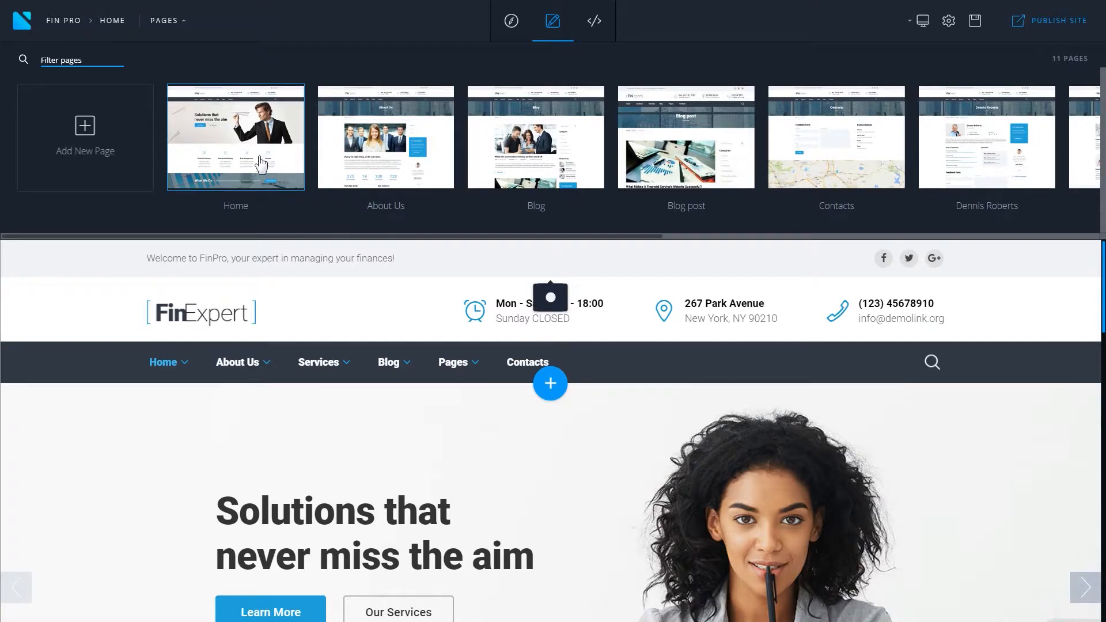
Choose Upload Preview from the Home page's context menu.
right_click(236, 137)
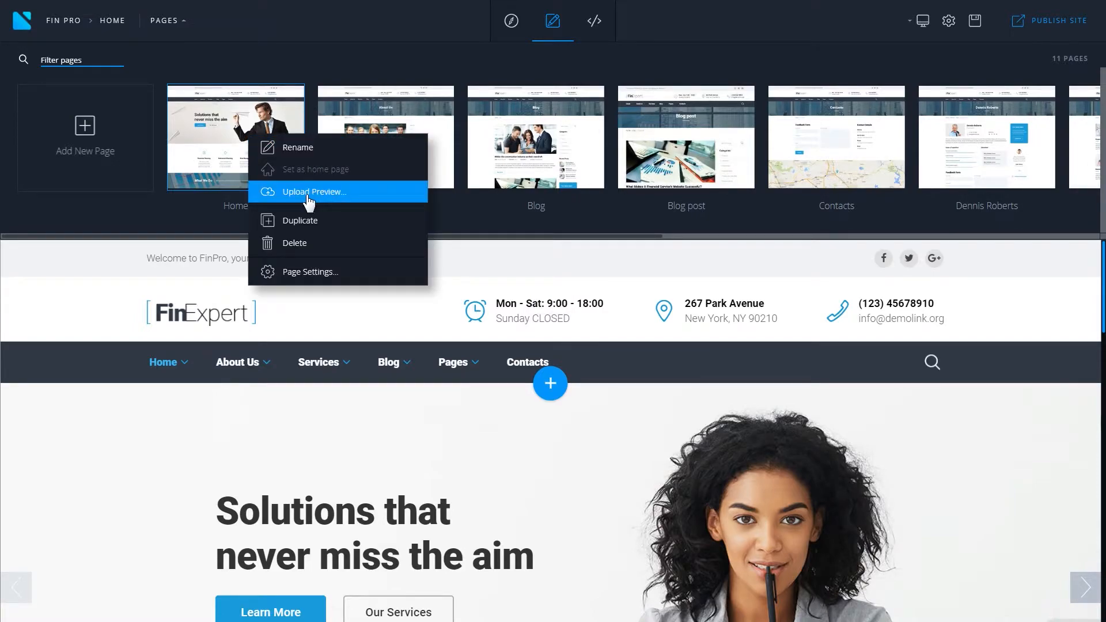
mouse_move(351, 204)
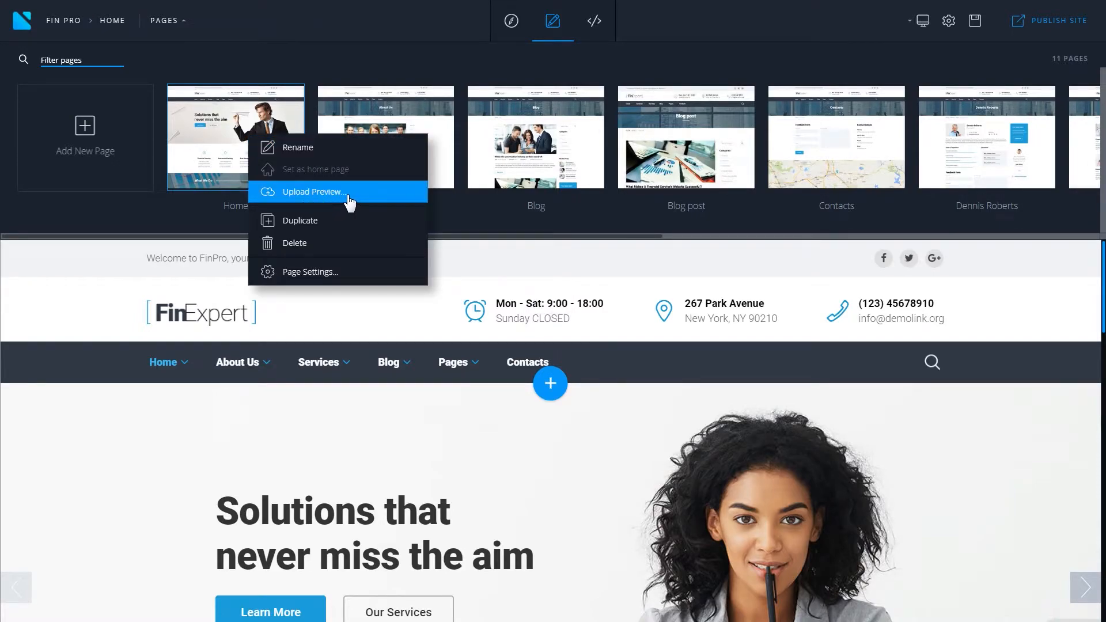
click(312, 192)
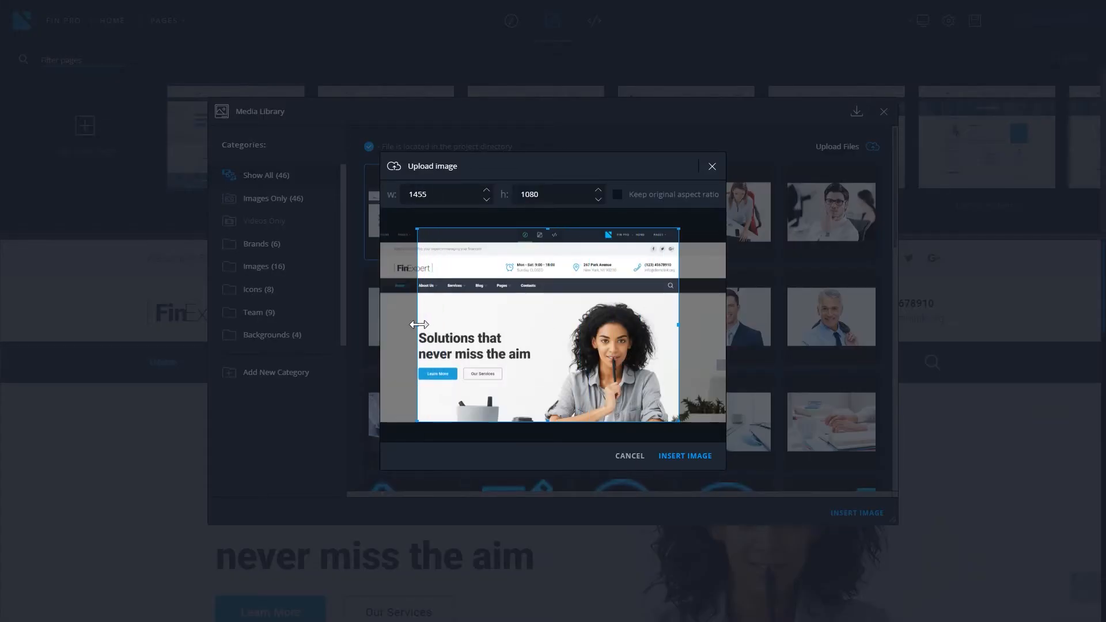
mouse_move(547, 229)
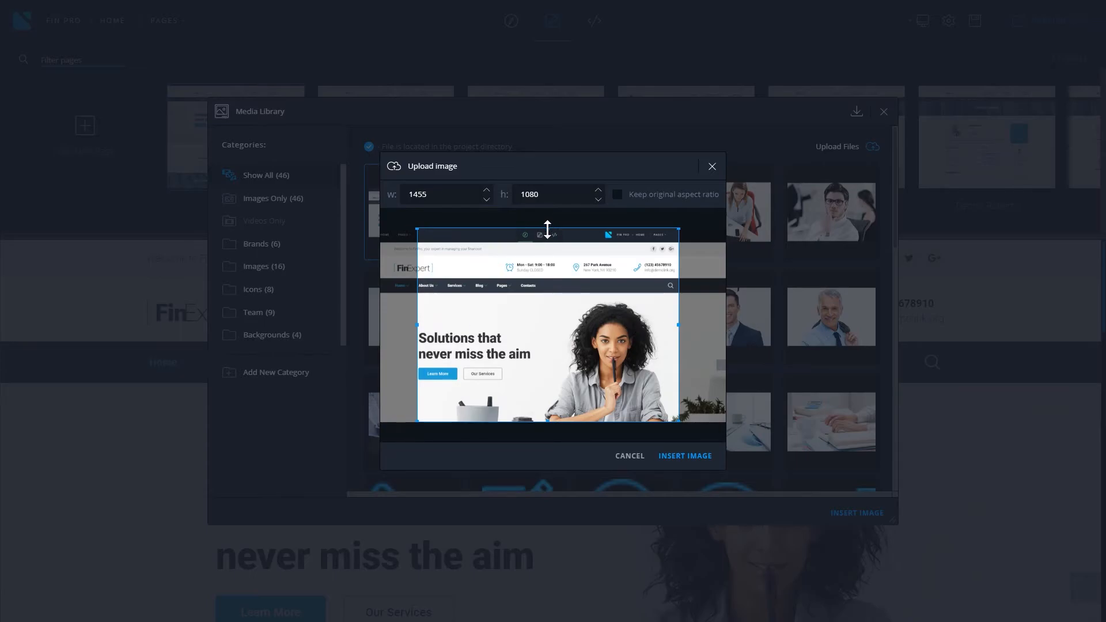